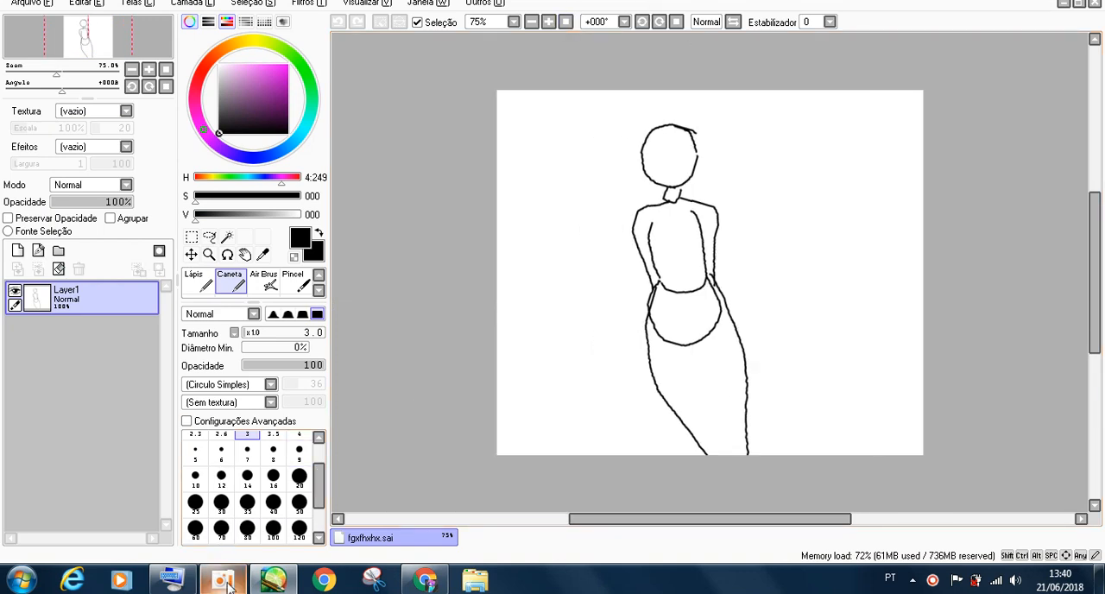
Trace clean lineart of the girl's face, short hair and strapless flared dress over the sketch
click(223, 578)
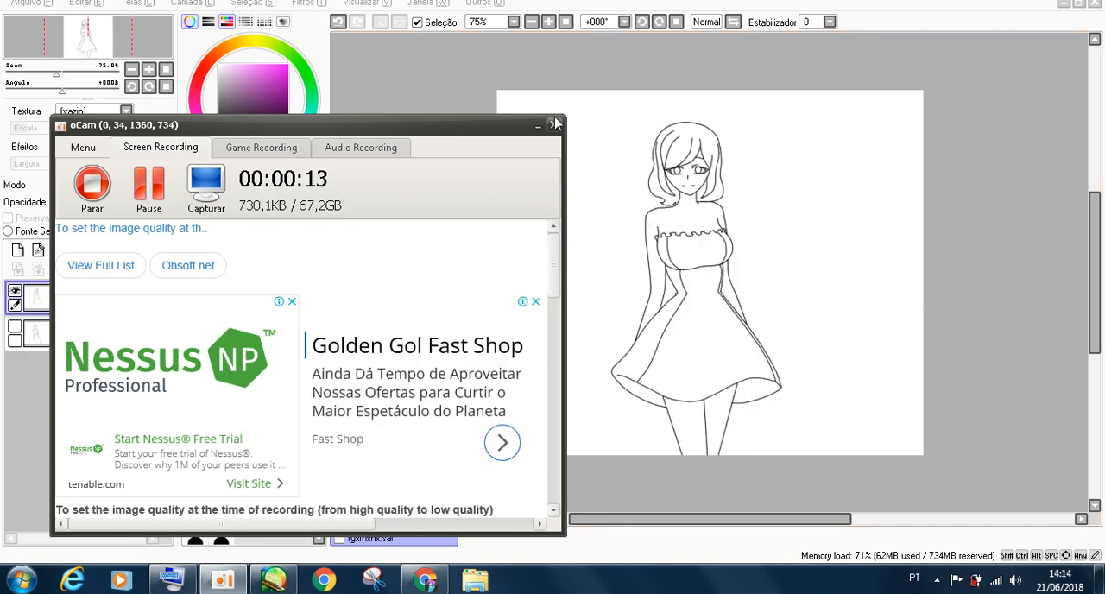
click(556, 124)
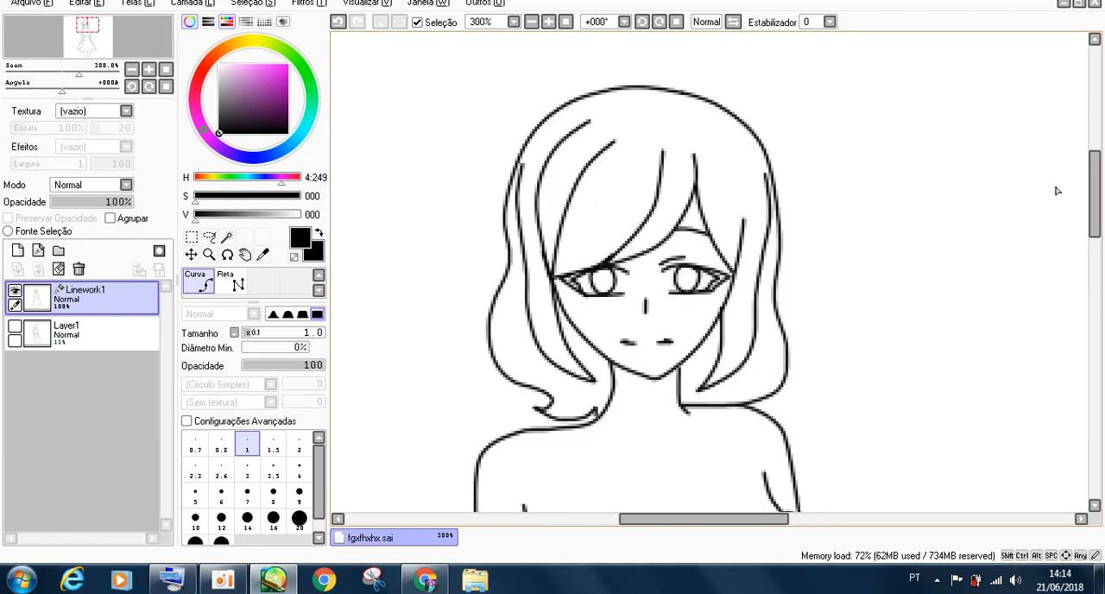
scroll(down, 3)
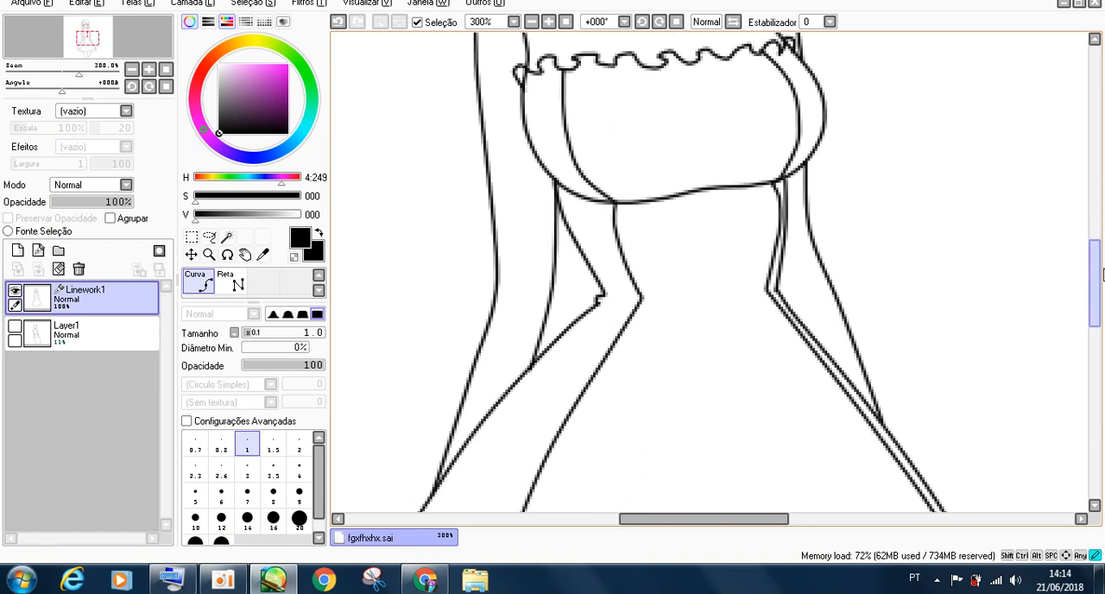
scroll(down, 3)
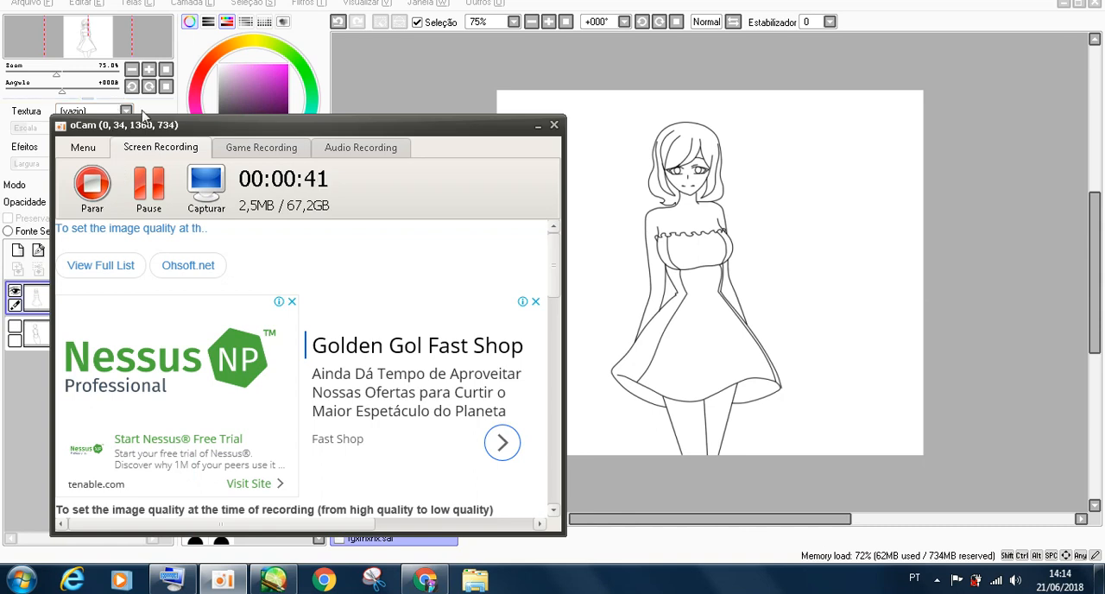
mouse_move(100, 266)
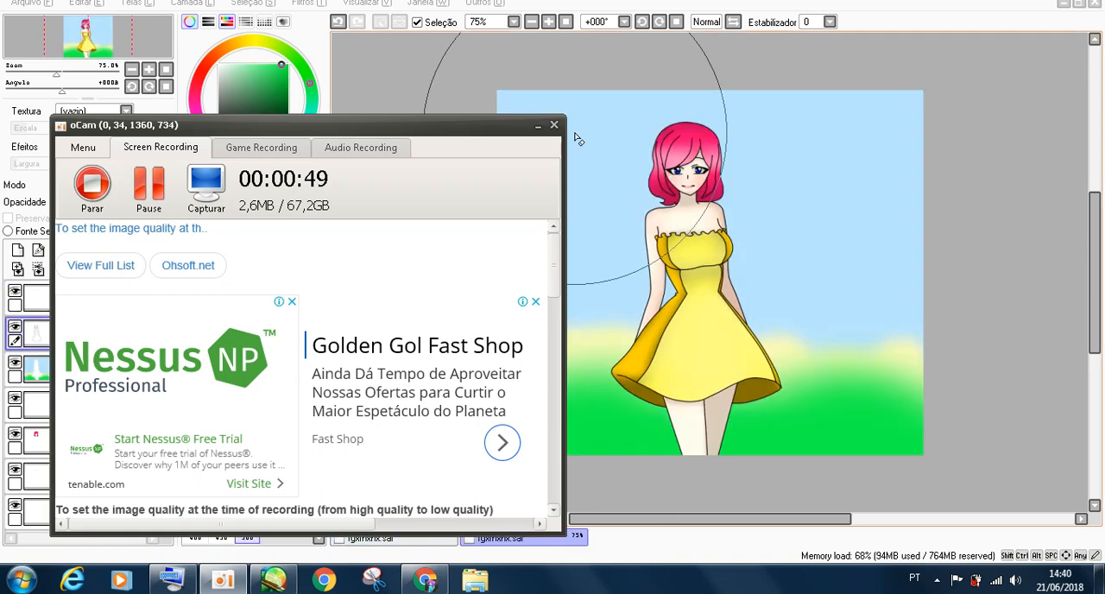
click(552, 124)
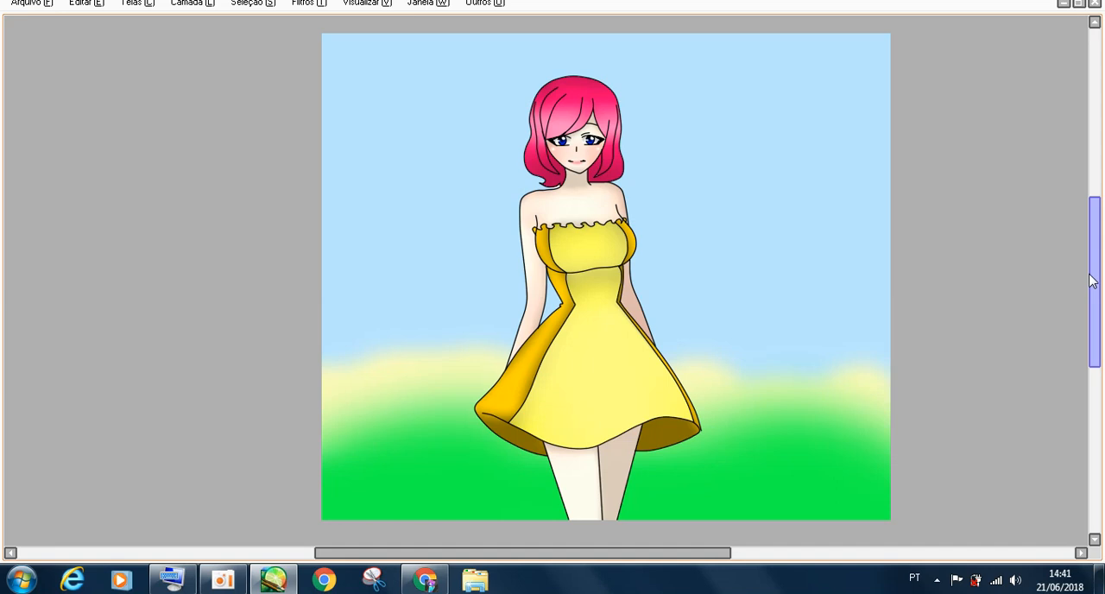
mouse_move(652, 131)
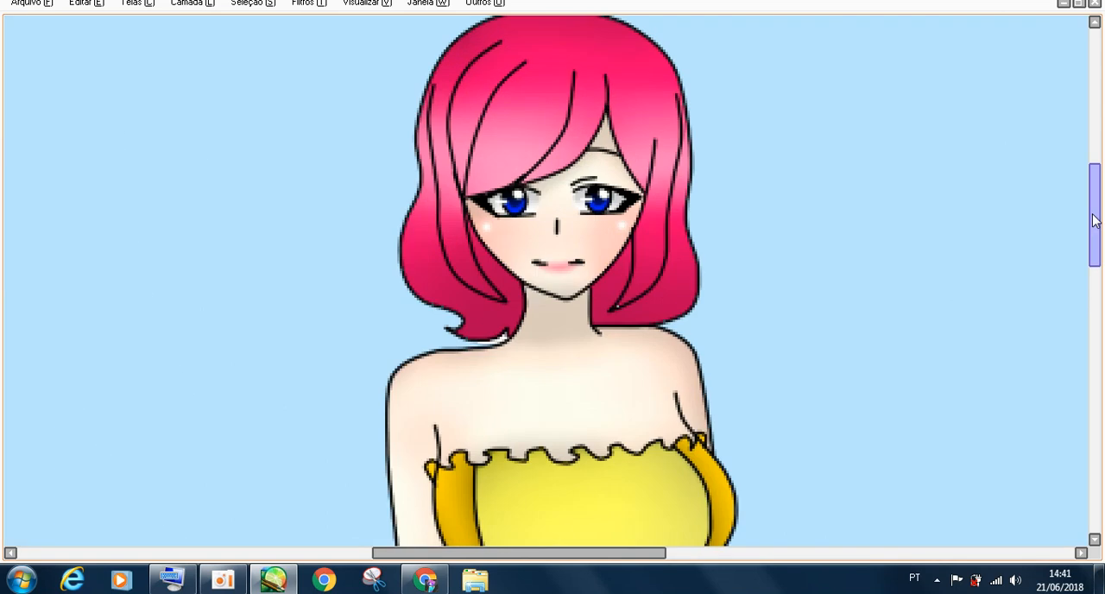
scroll(down, 3)
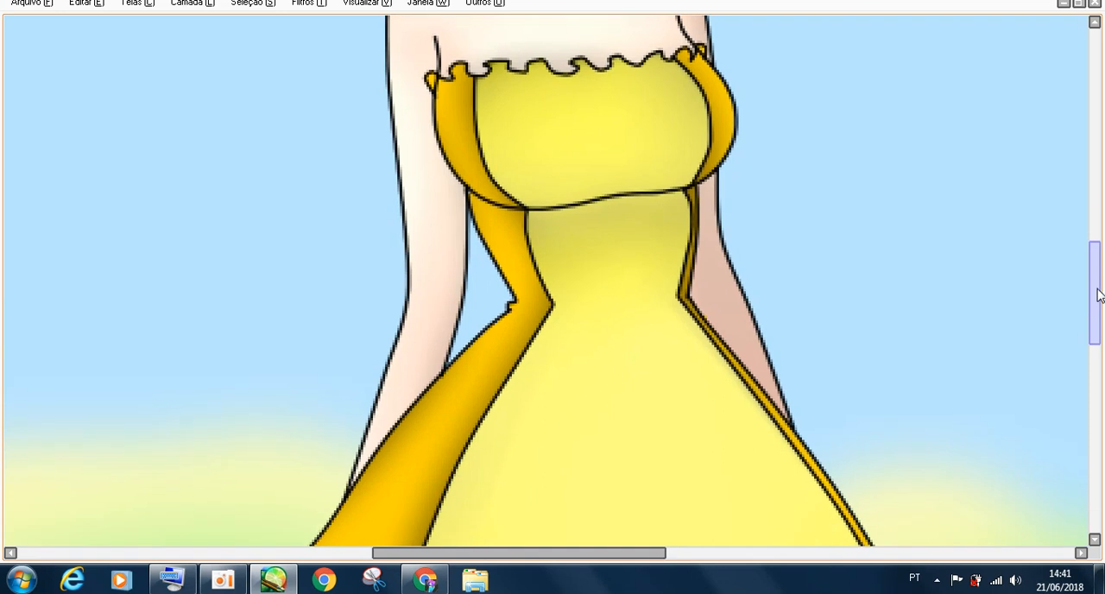
scroll(down, 3)
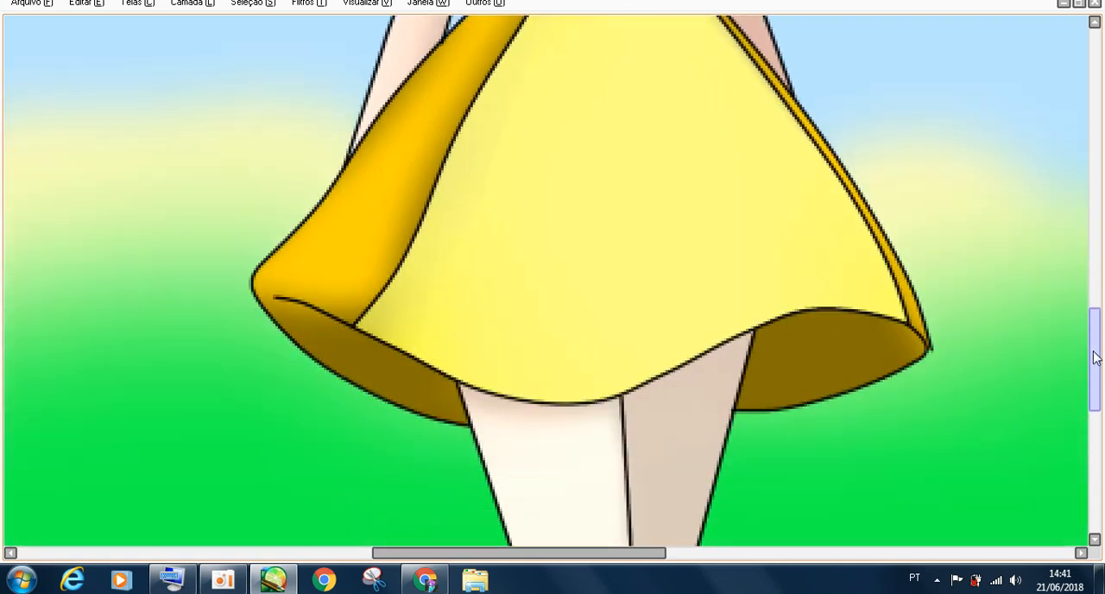